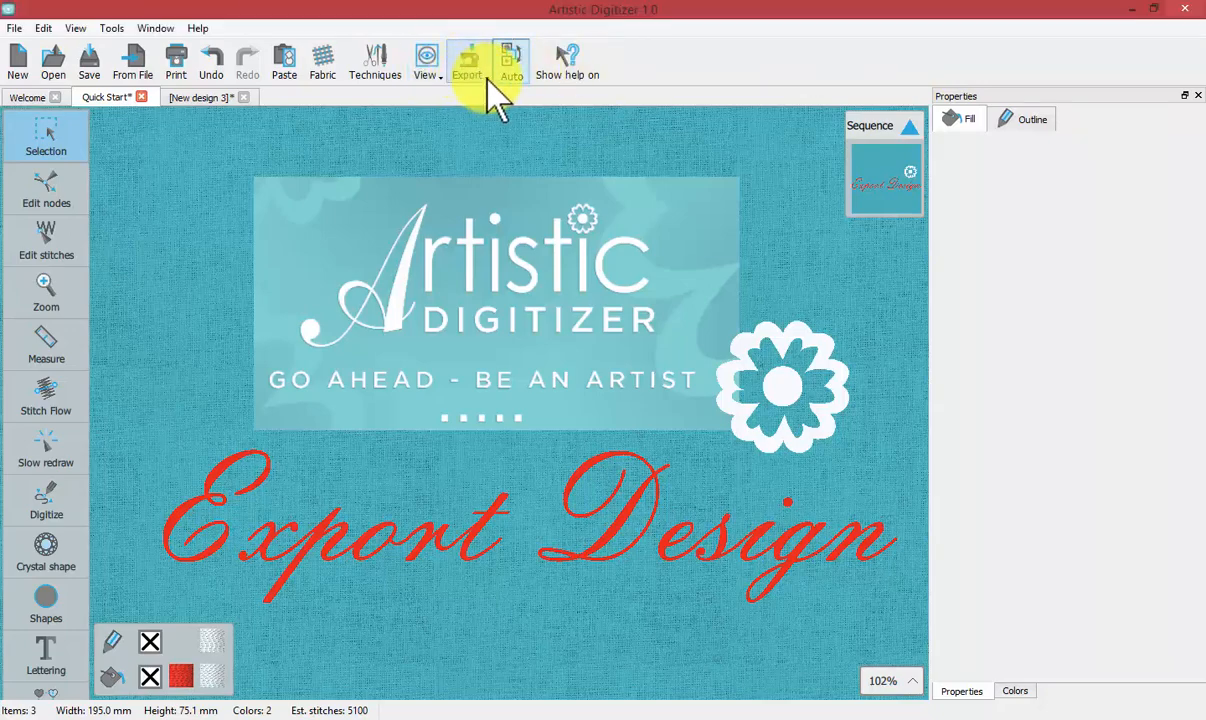
# Show the Export destinations list from the toolbar.
pyautogui.click(468, 62)
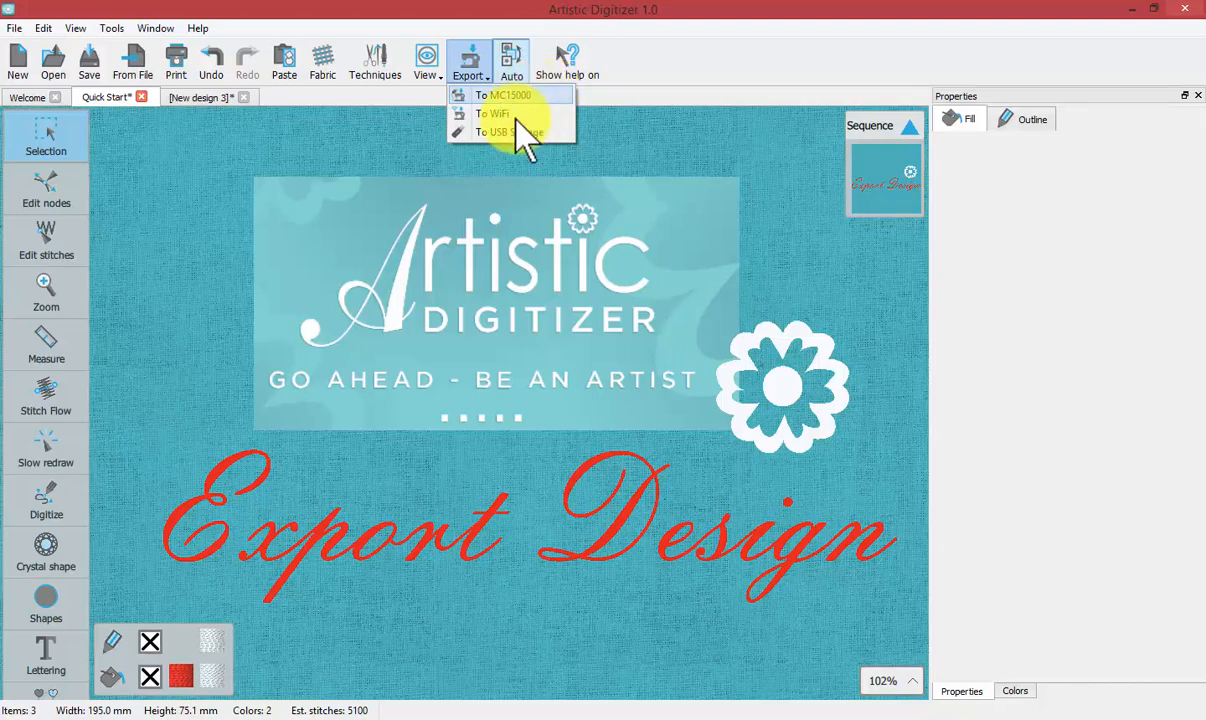
pyautogui.moveTo(520, 132)
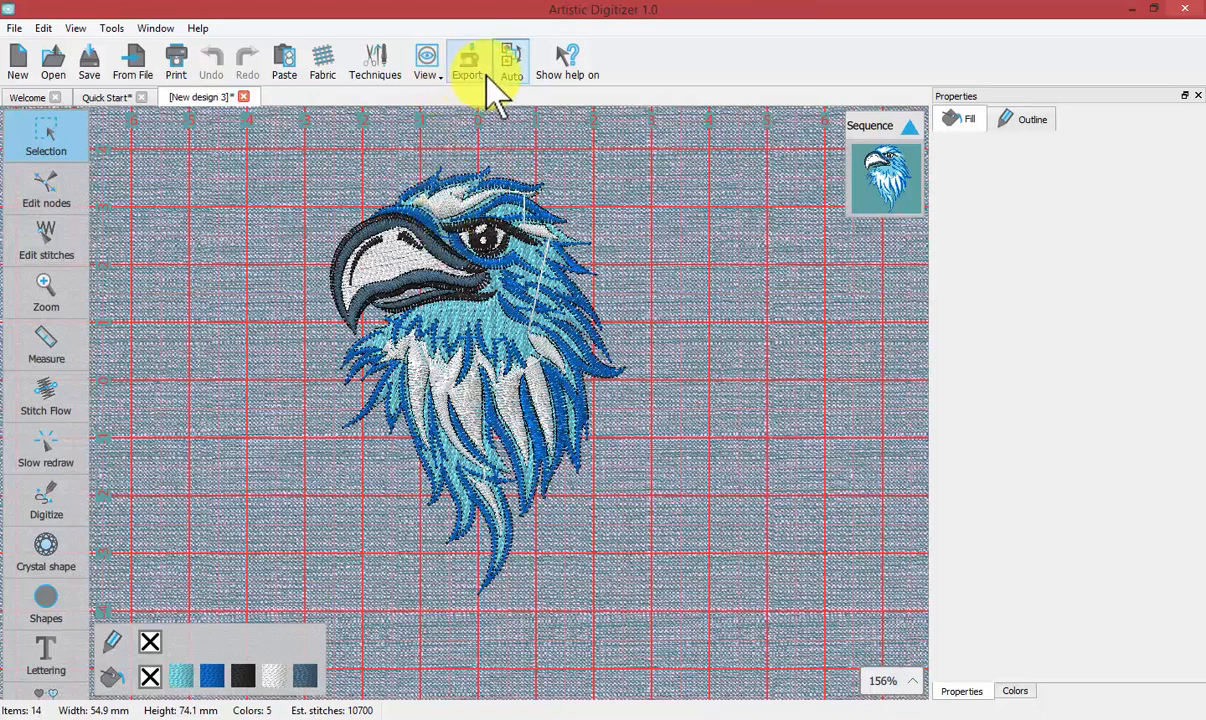
# Choose To USB Storage from the Export destinations.
pyautogui.click(468, 62)
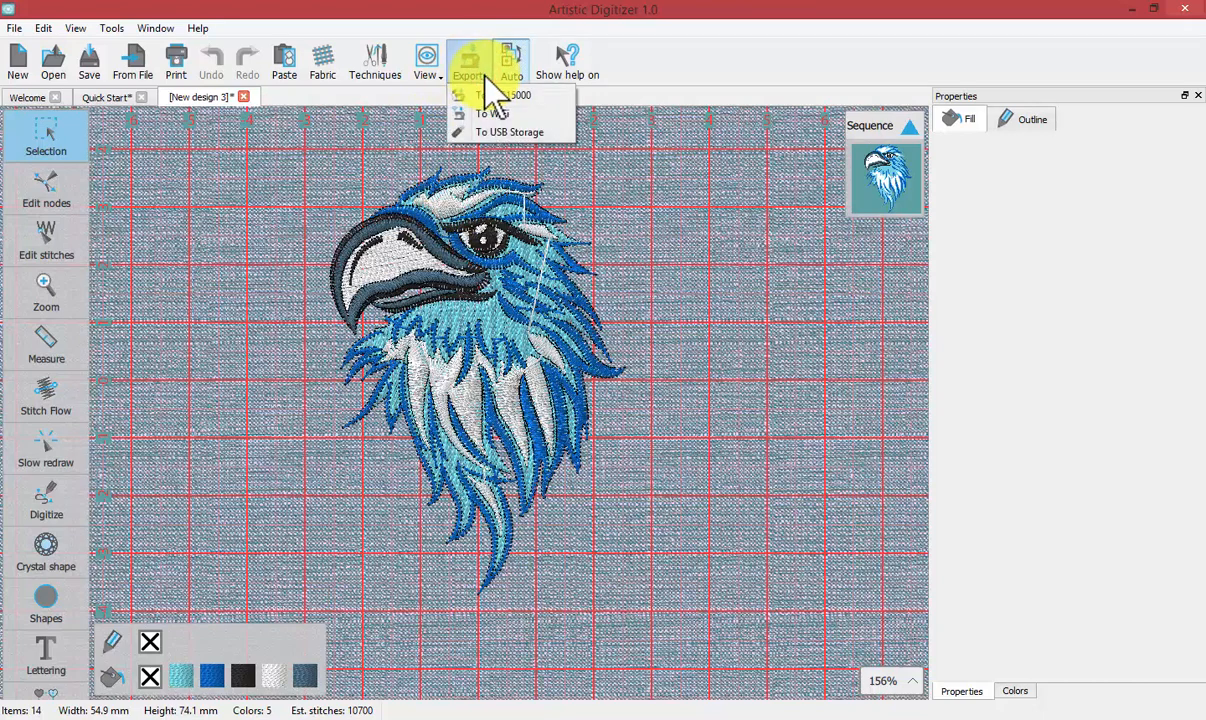
pyautogui.moveTo(510, 132)
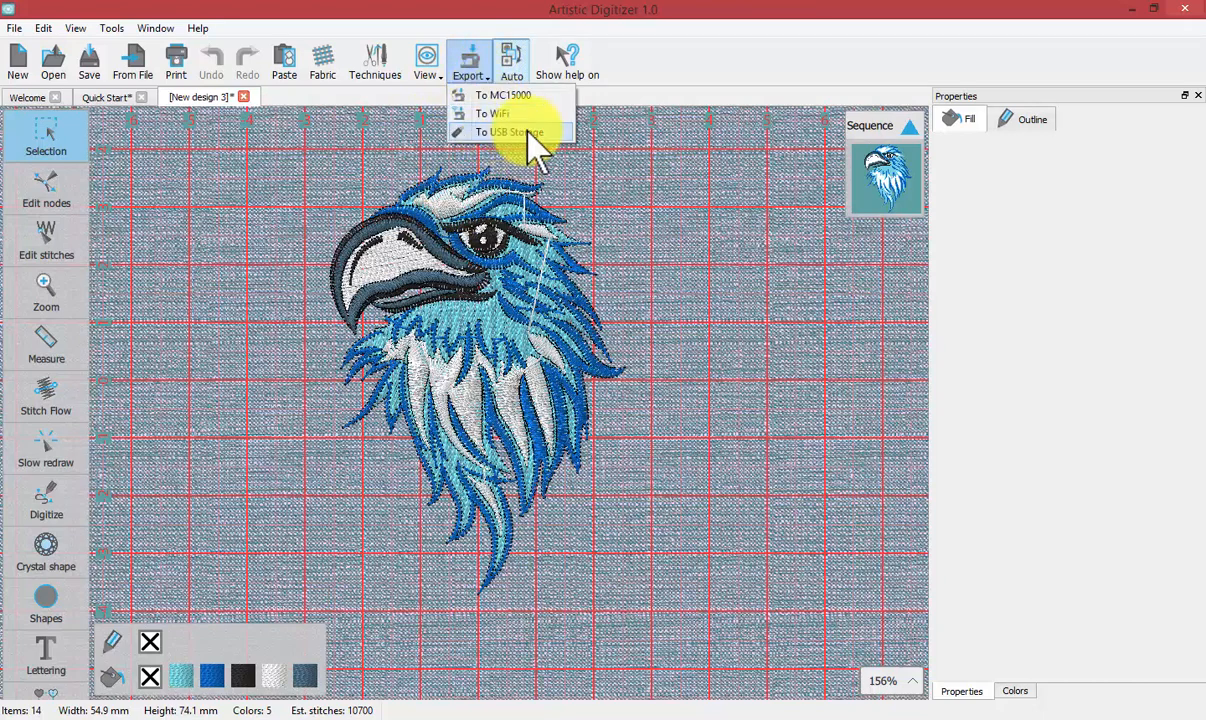
pyautogui.click(510, 132)
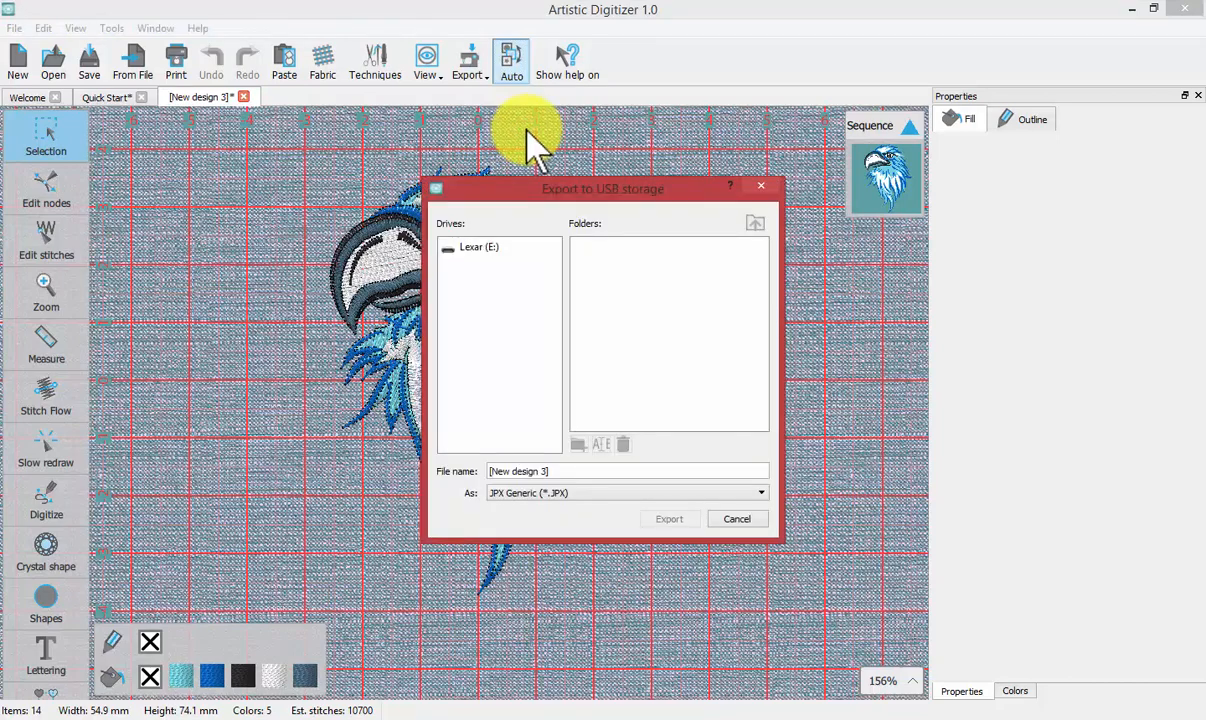
# Select the Lexar (E:) drive and enter its EMBF folder as the export location.
pyautogui.click(490, 248)
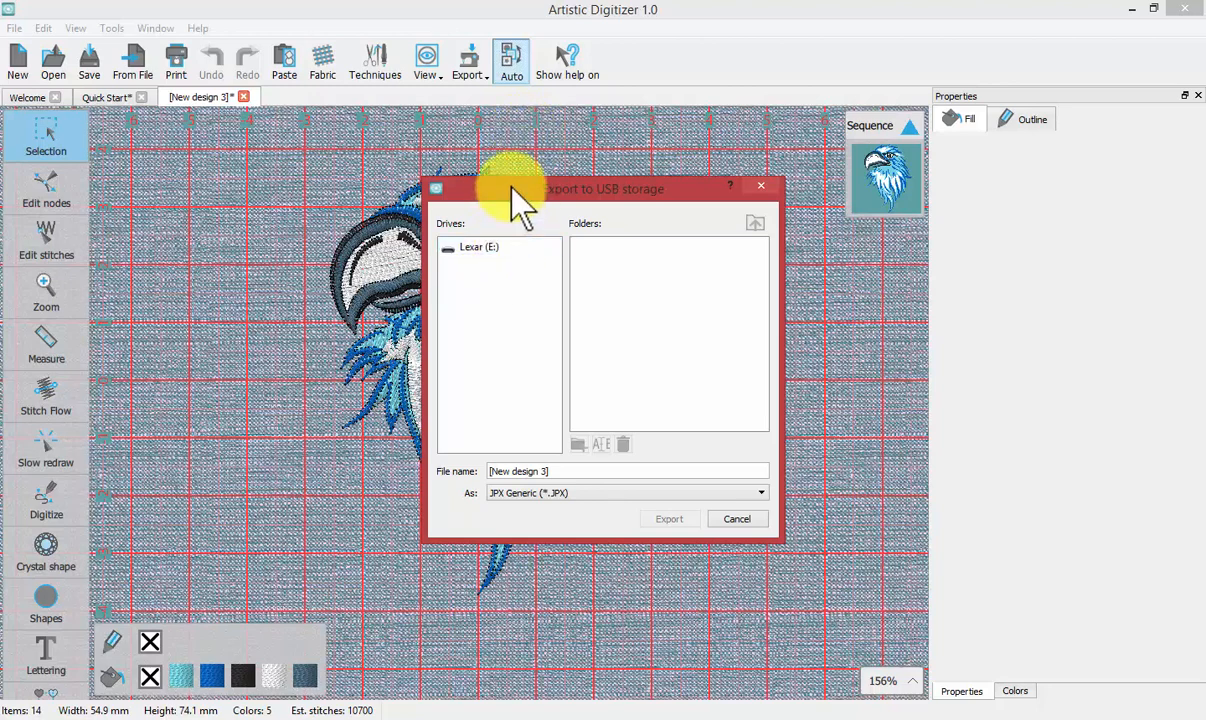
pyautogui.click(478, 248)
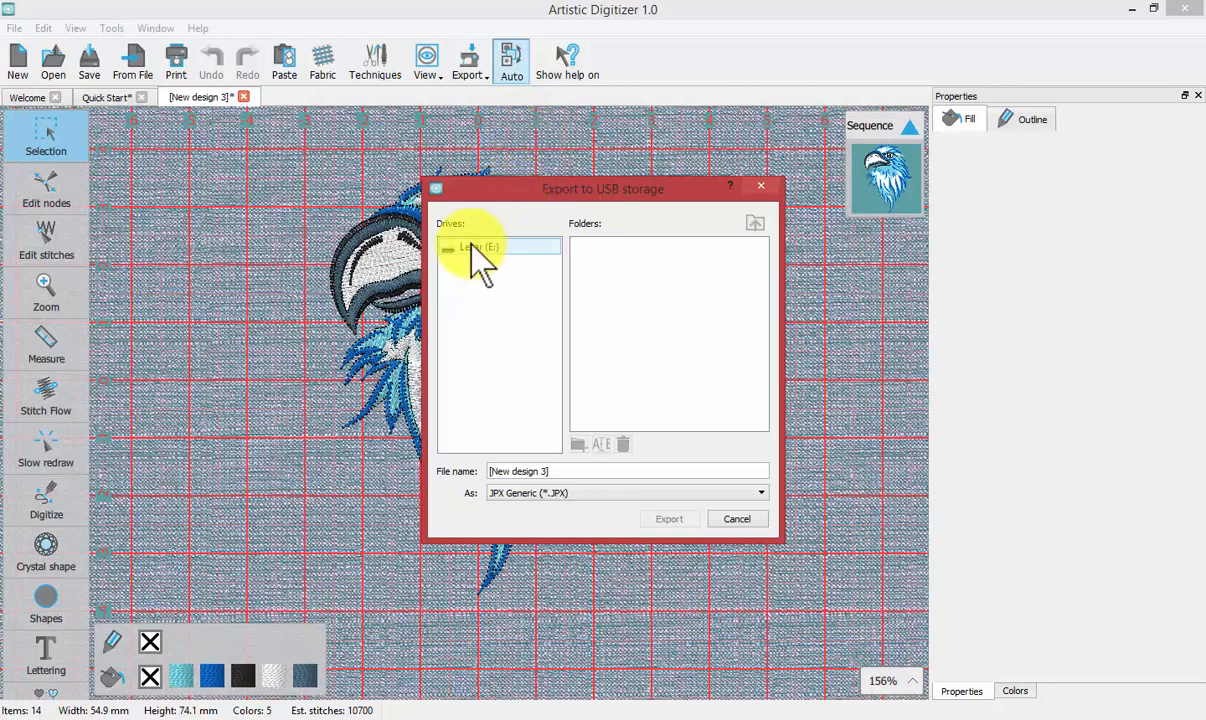
pyautogui.click(480, 248)
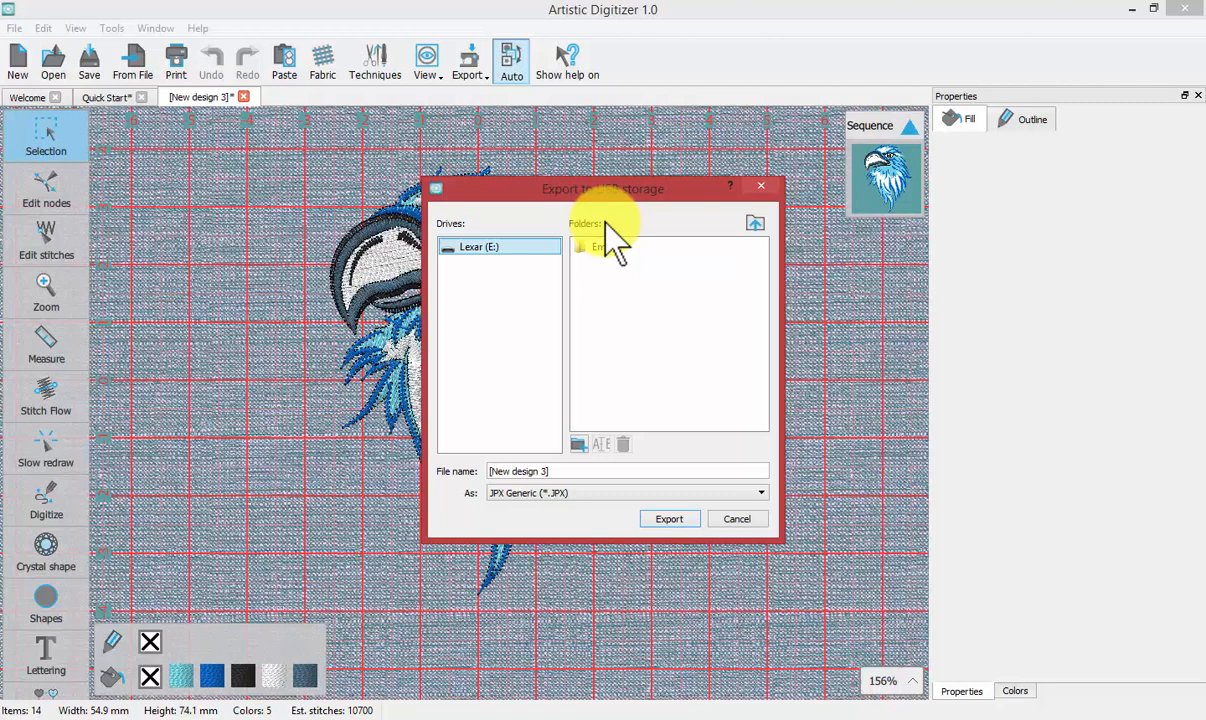
pyautogui.click(610, 248)
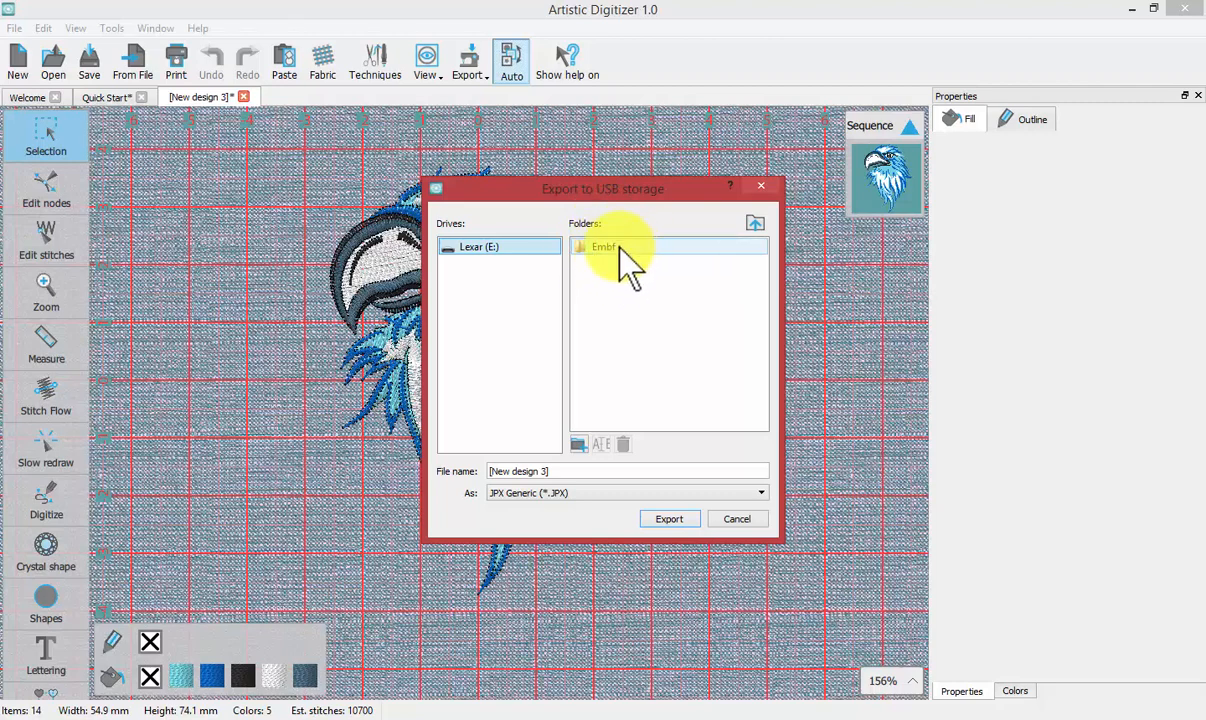
pyautogui.doubleClick(604, 248)
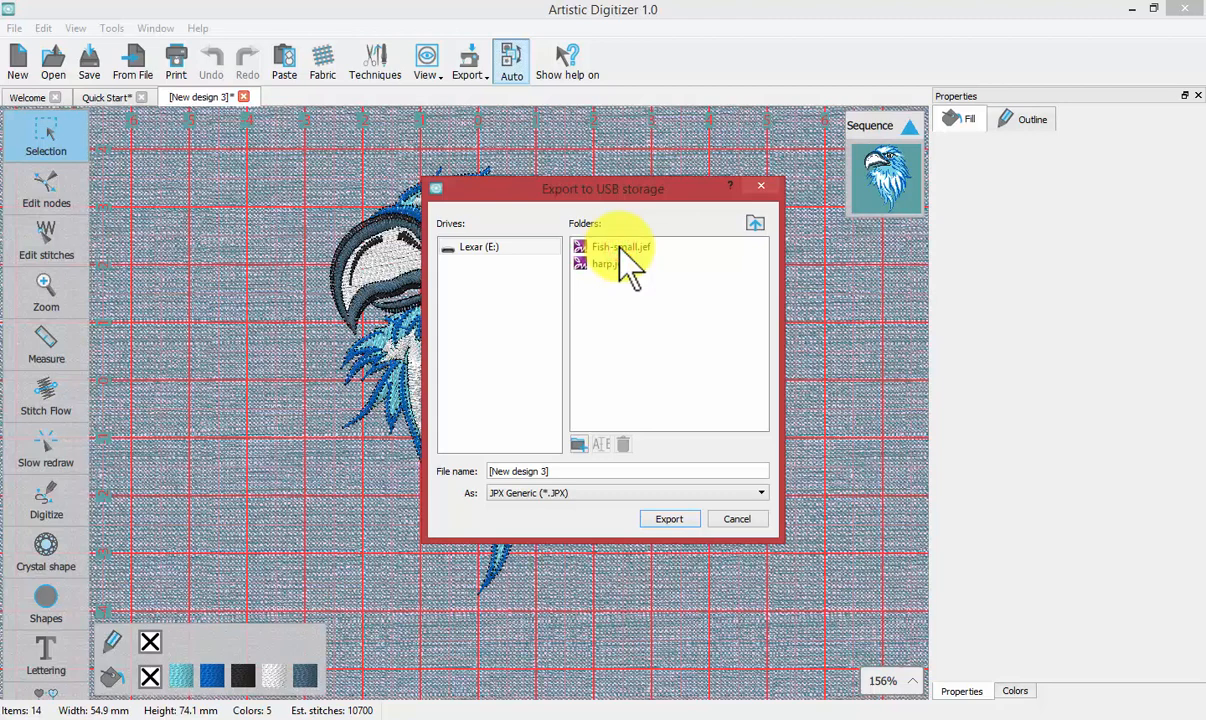
pyautogui.moveTo(656, 304)
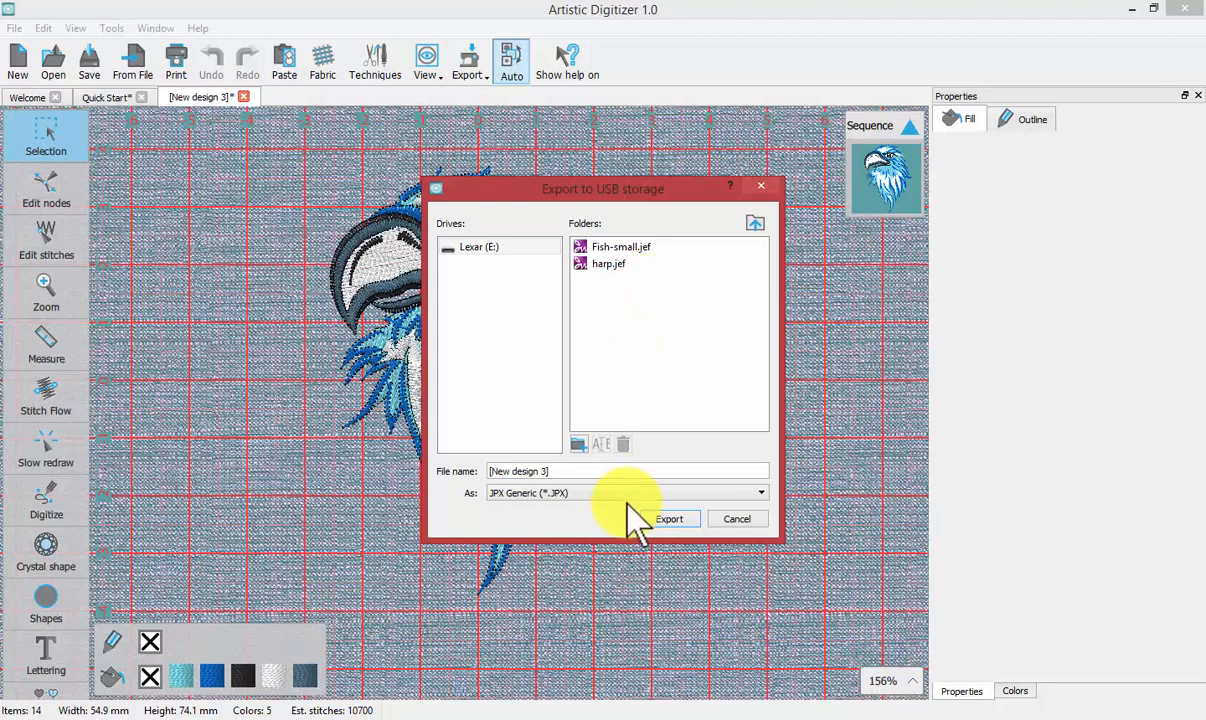
pyautogui.click(760, 492)
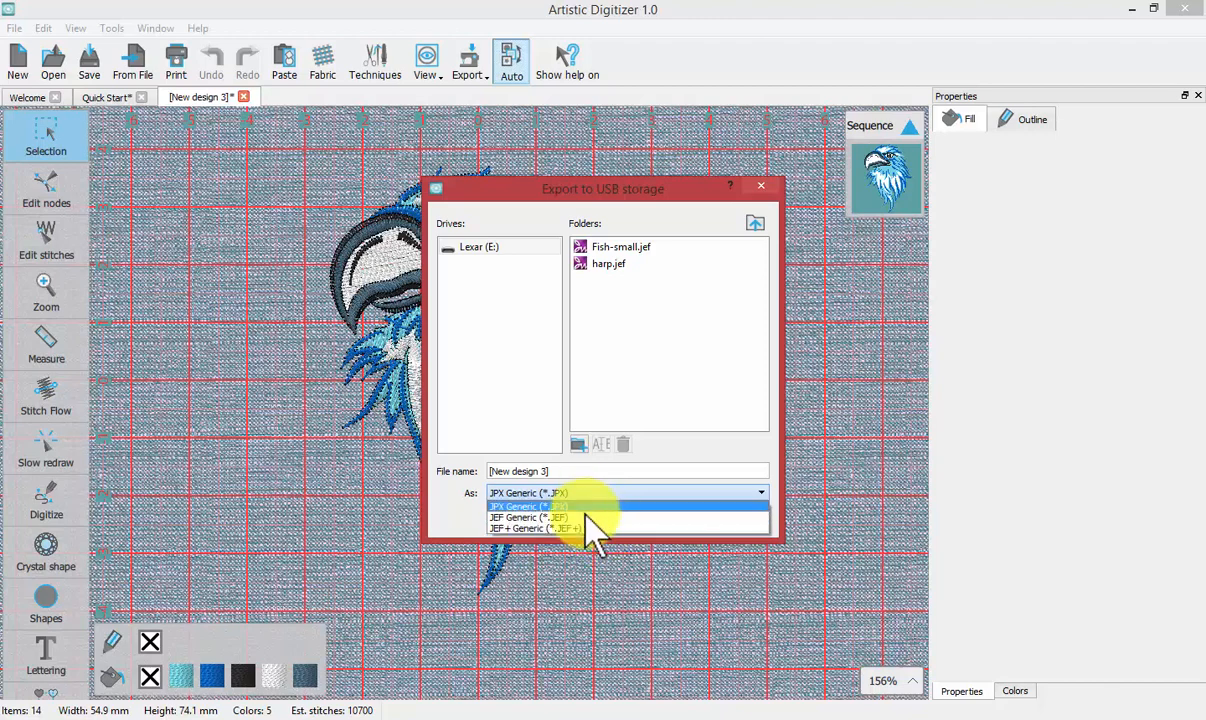
# Choose the JEF Generic (*.JEF) format and export the eagle design to the drive.
pyautogui.click(528, 516)
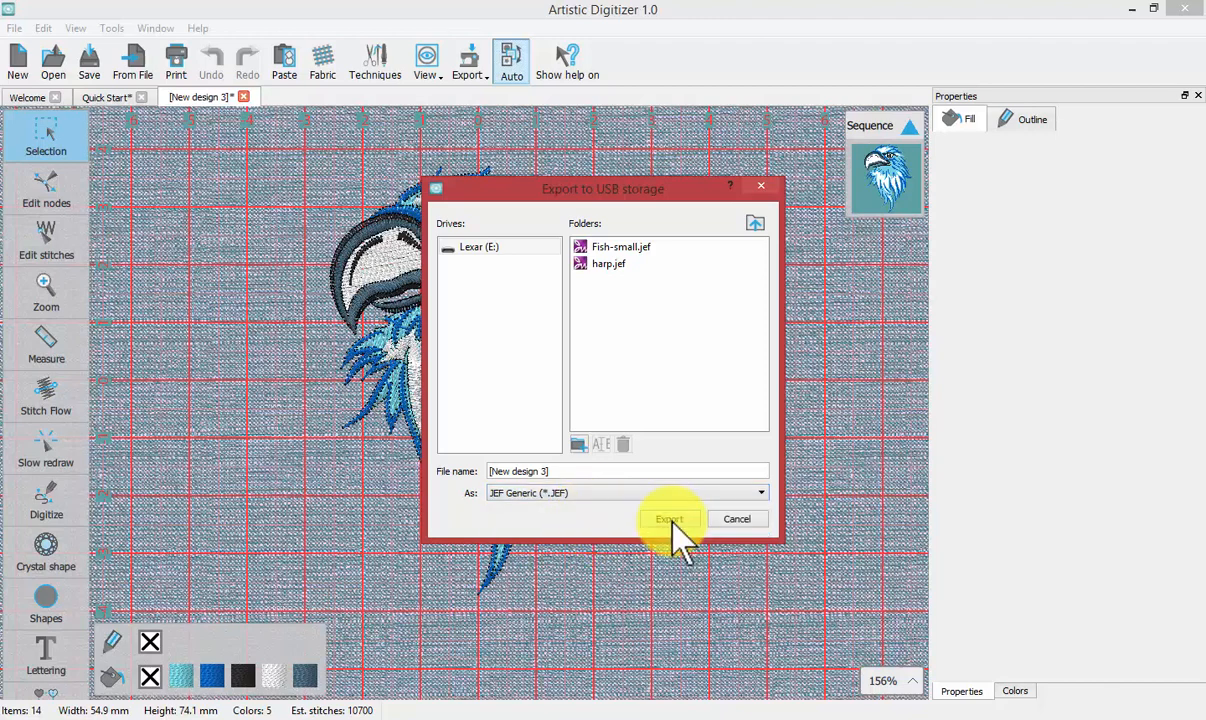
pyautogui.click(670, 520)
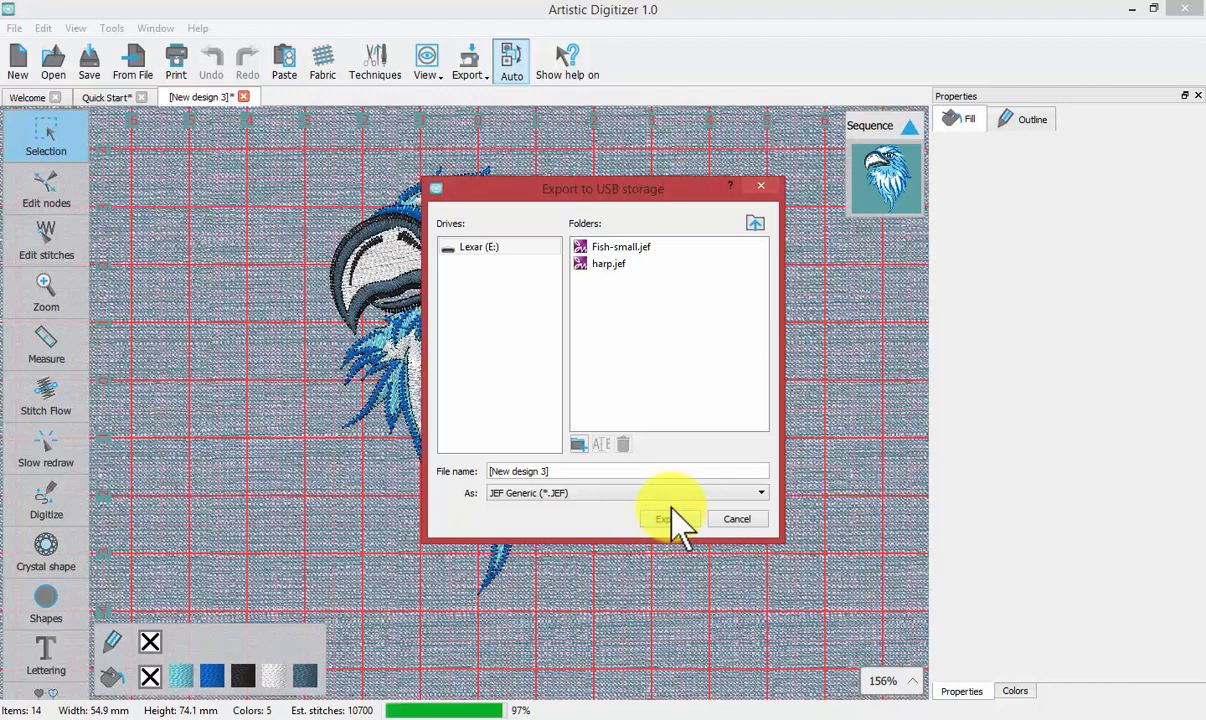
pyautogui.click(668, 518)
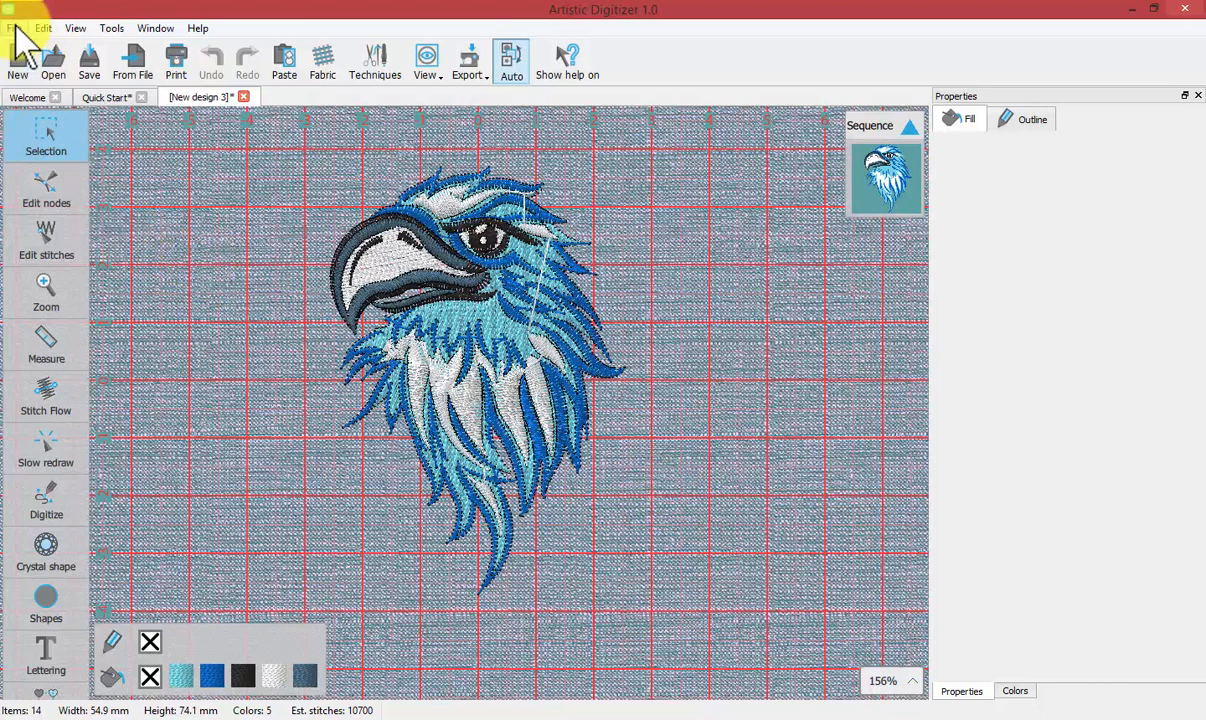
pyautogui.click(16, 28)
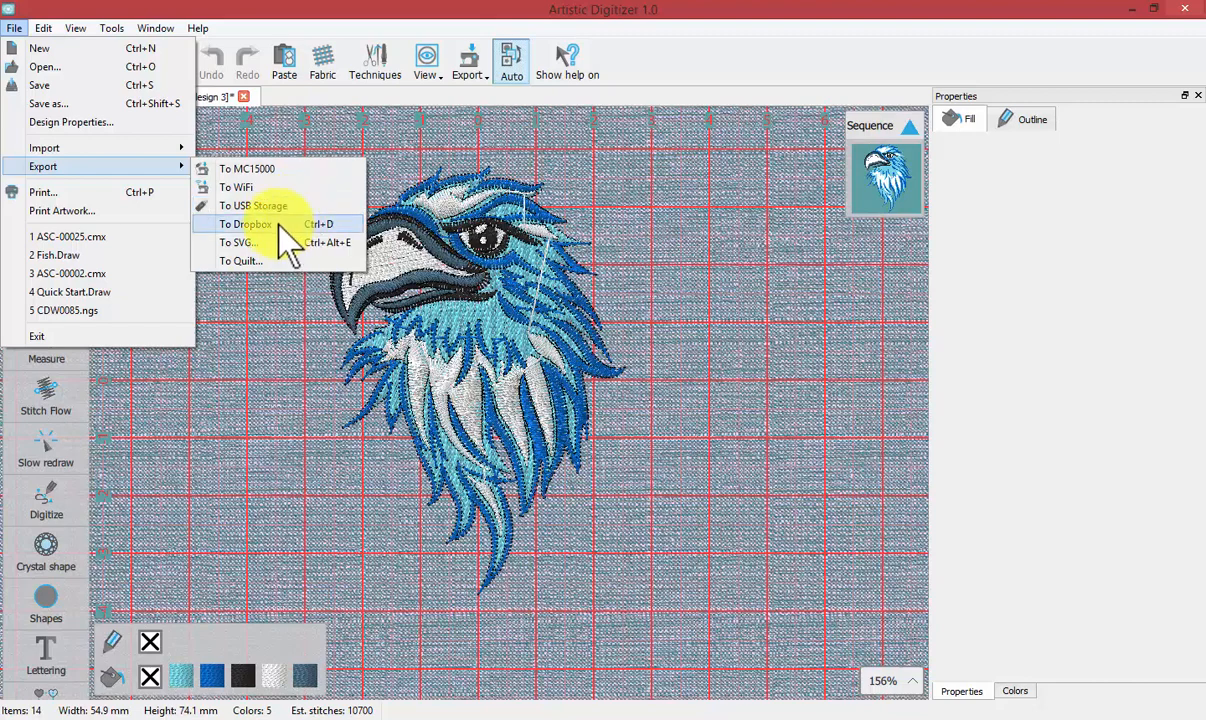
pyautogui.moveTo(240, 242)
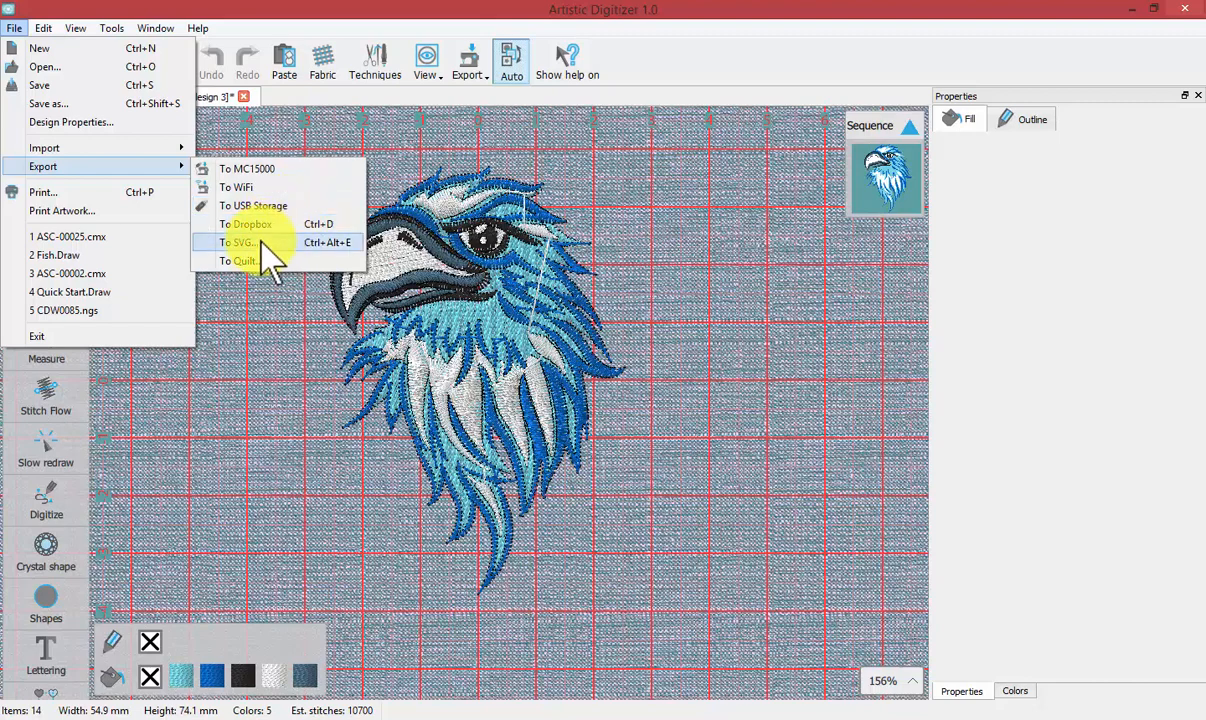
pyautogui.moveTo(244, 260)
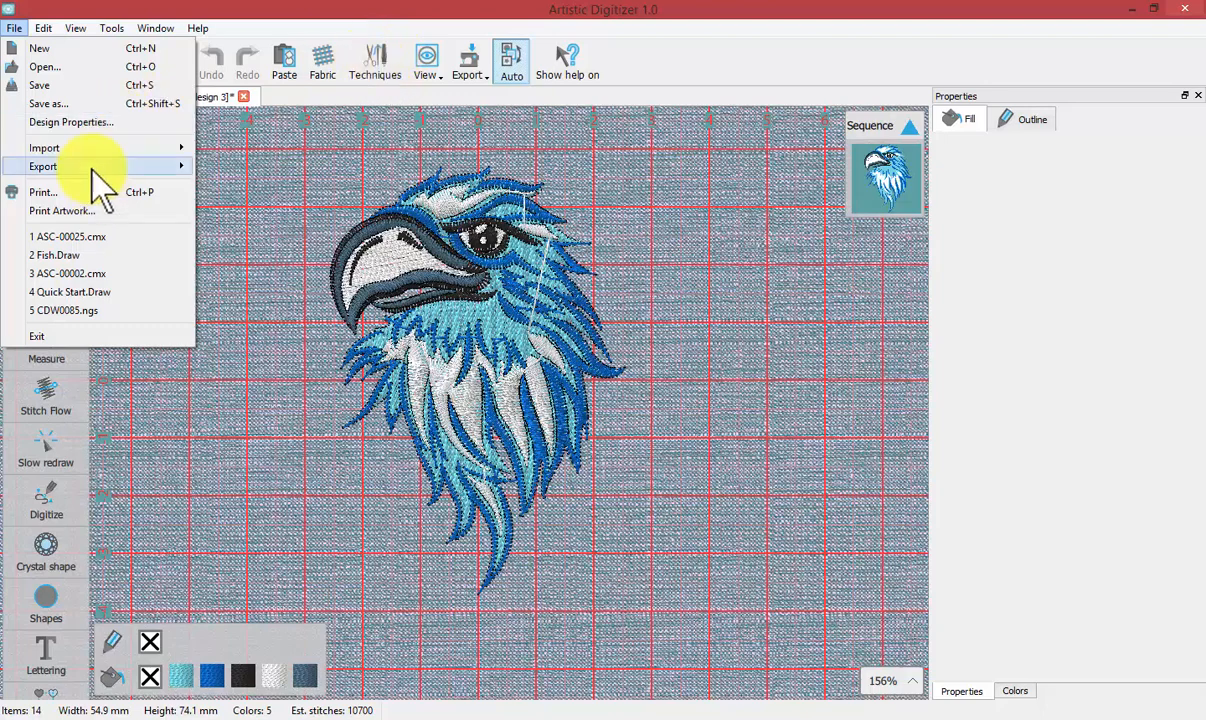
pyautogui.click(44, 166)
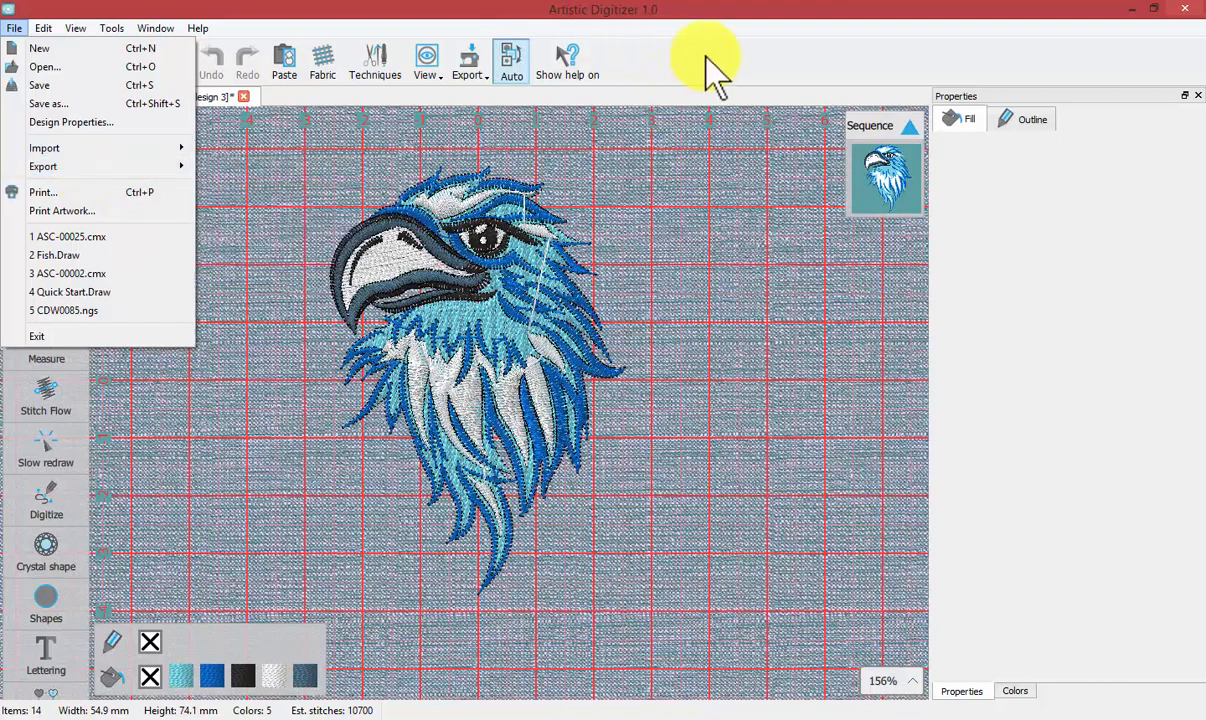
pyautogui.click(14, 28)
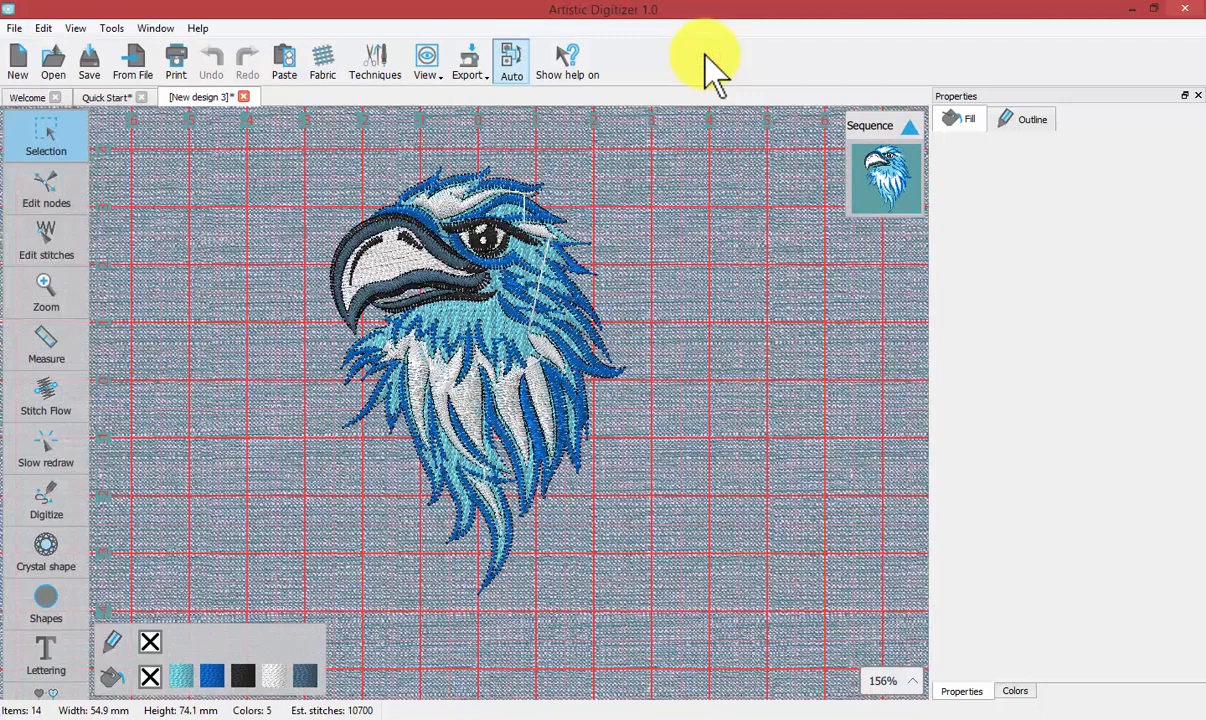